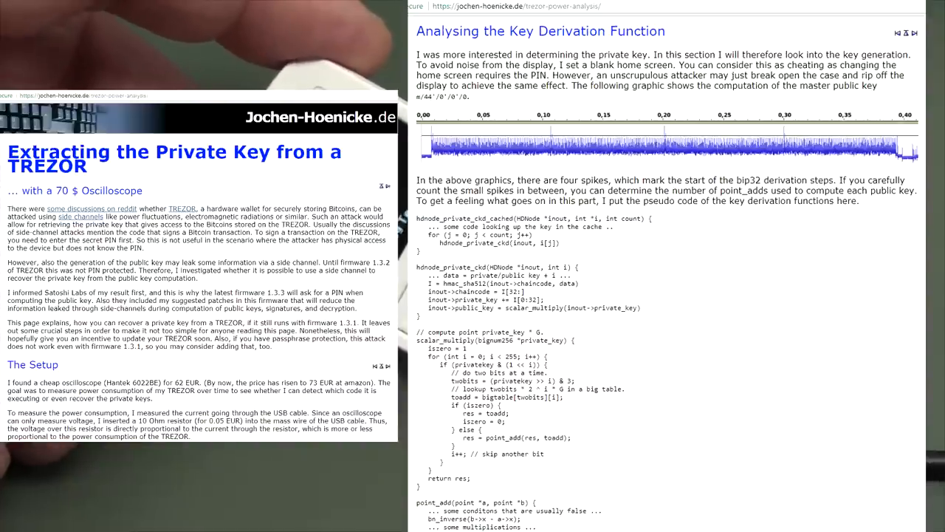
Step: Scroll past the jochen-hoencke.de article to the RTB2004 oscilloscope showing the Trezor's power trace
{"action": "scroll", "scroll_direction": "down", "scroll_amount": 3}
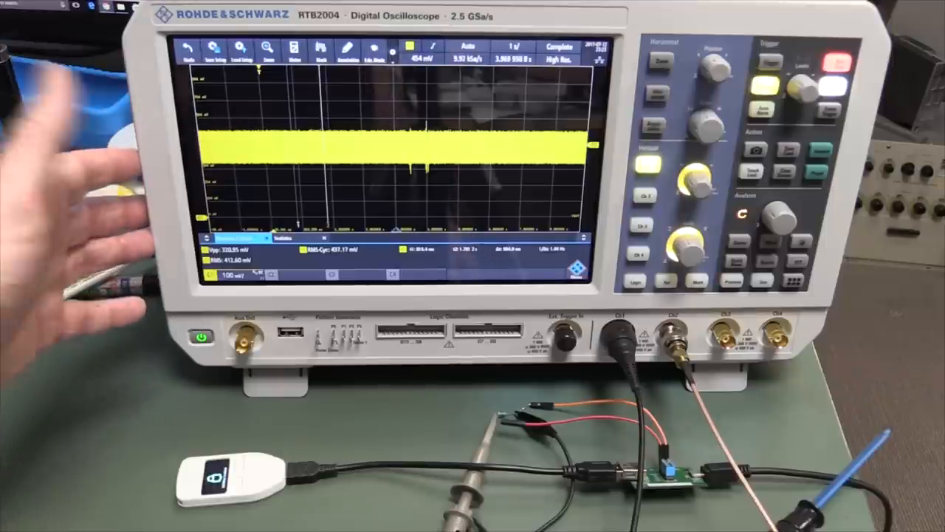
{"action": "mouse_move", "coordinate": [89, 185]}
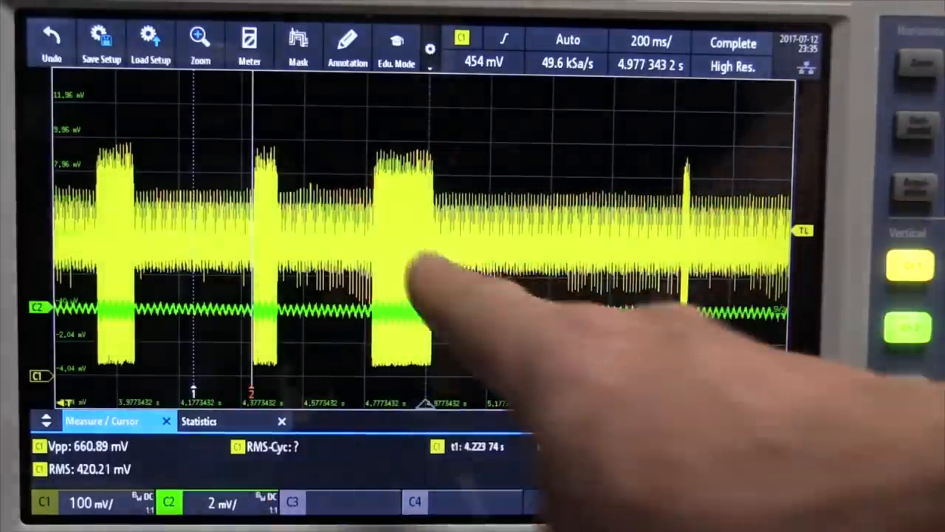
{"action": "left_click", "coordinate": [428, 310]}
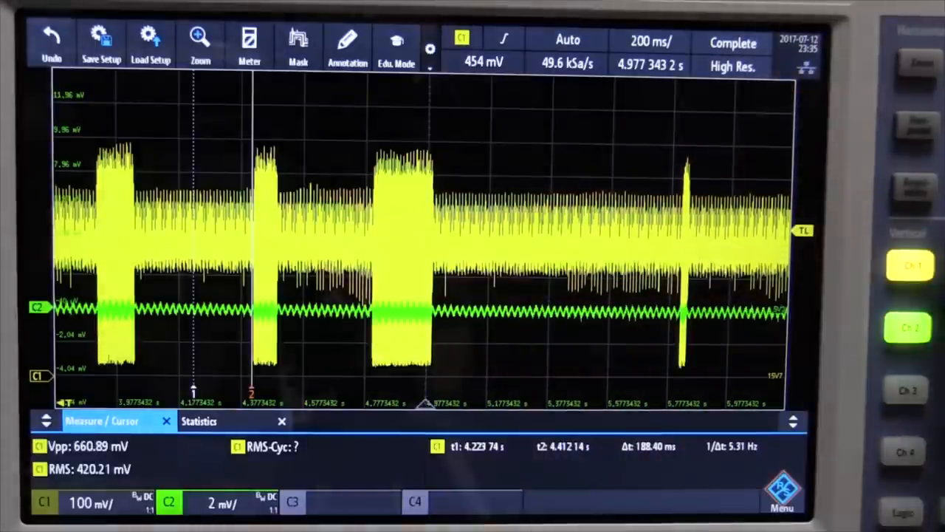